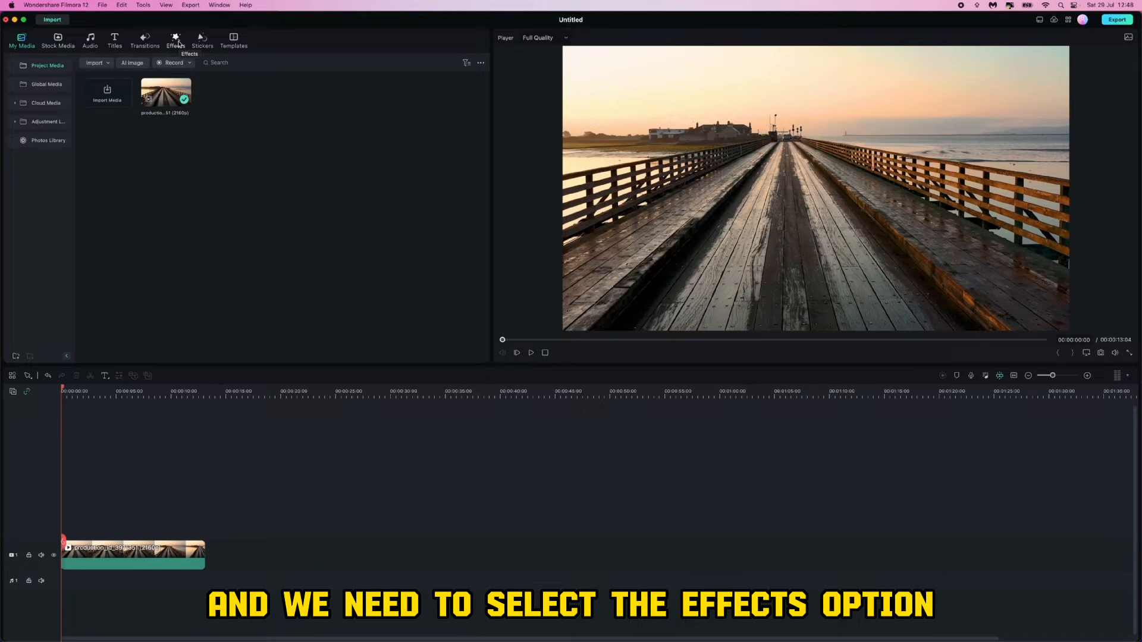
Switch the media panel to the Effects library with its filter thumbnails.
click(176, 38)
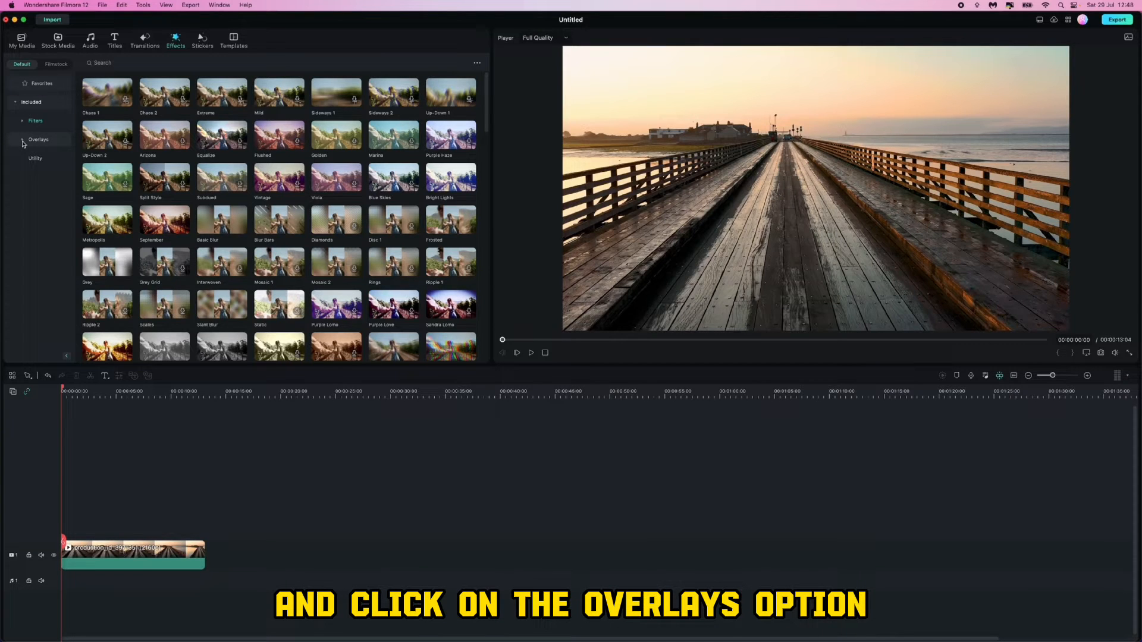
Expand Overlays in the Effects sidebar and show the Frame overlays.
click(38, 139)
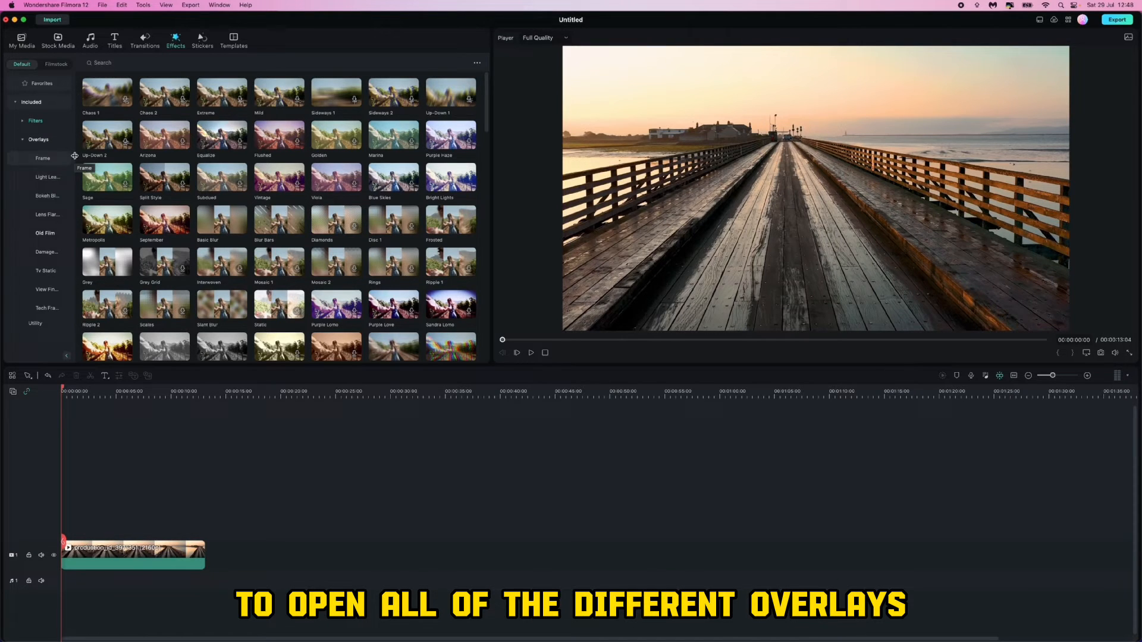
click(38, 139)
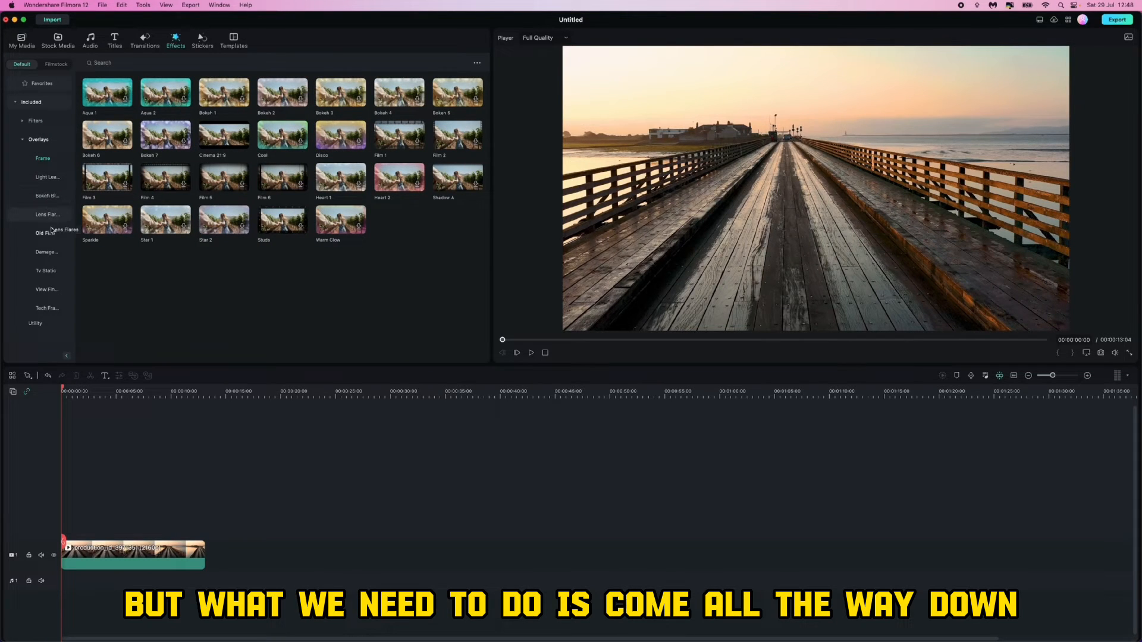
Show the Old Film overlays, then play and stop the boardwalk clip preview.
click(45, 233)
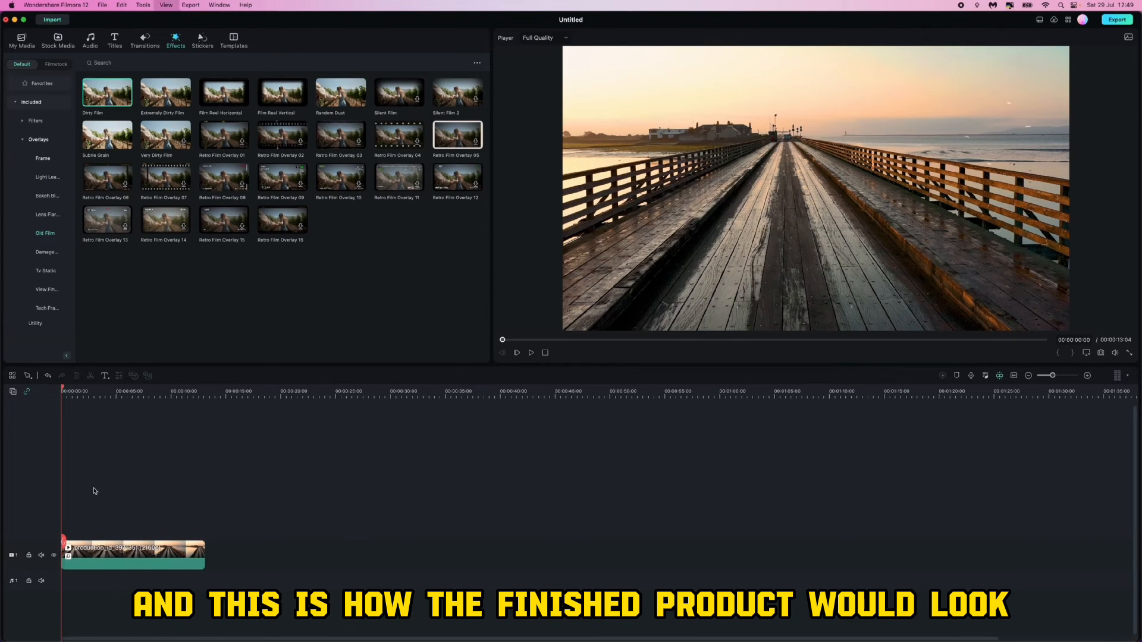
click(516, 352)
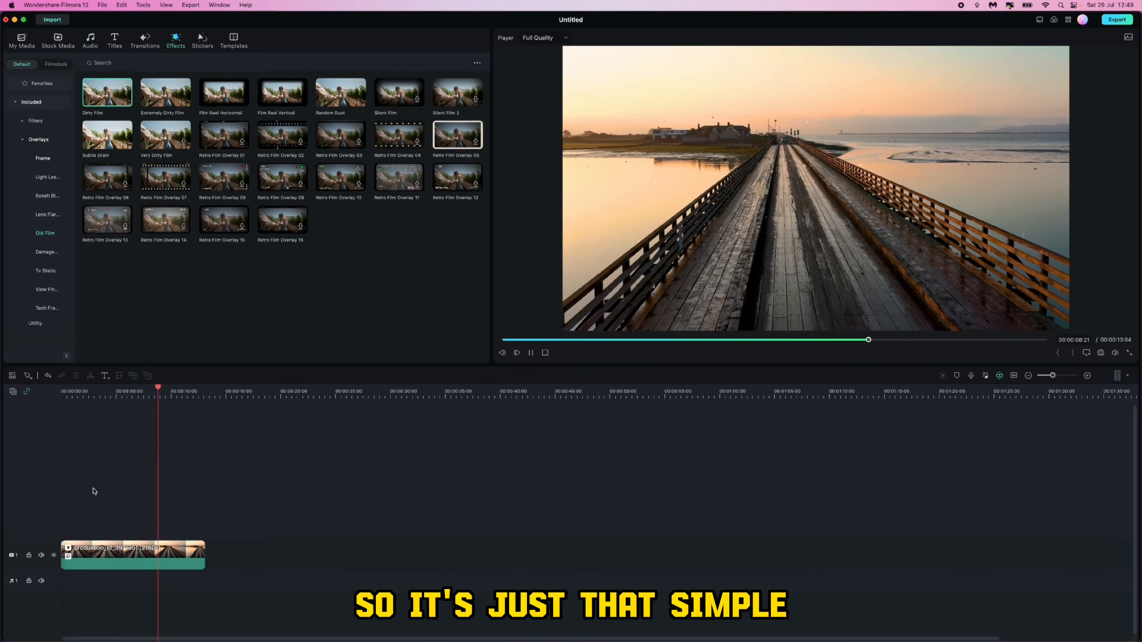
click(530, 353)
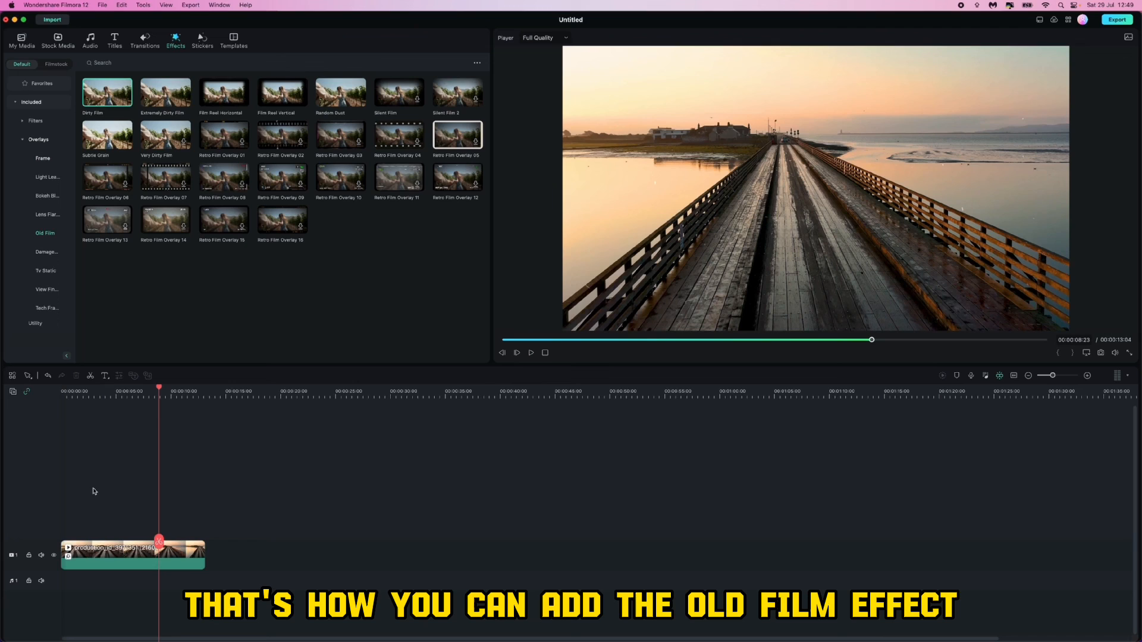